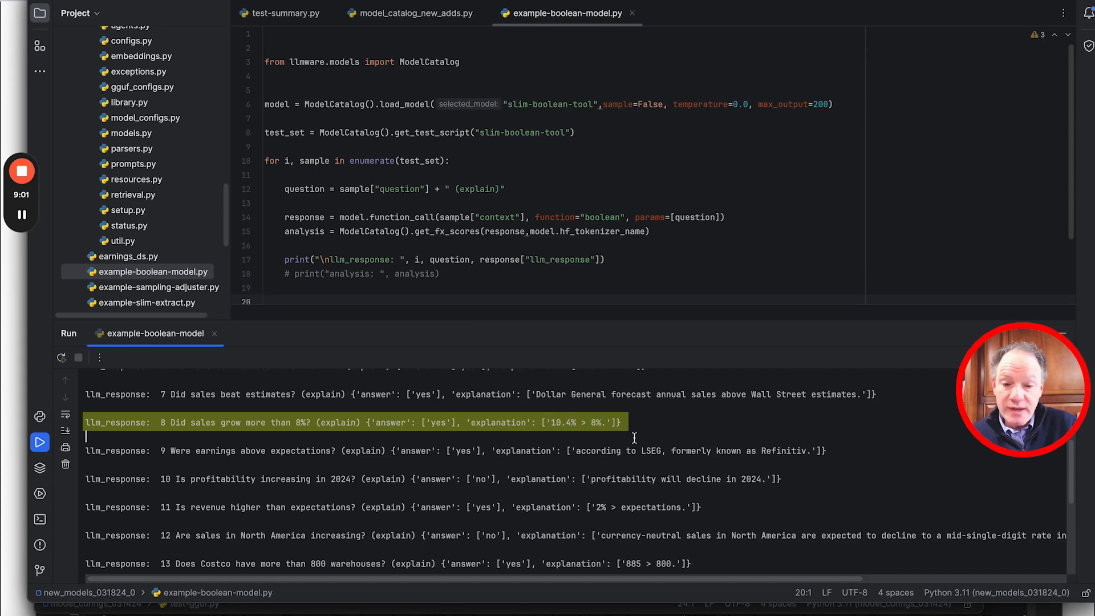
mouse_move(796, 458)
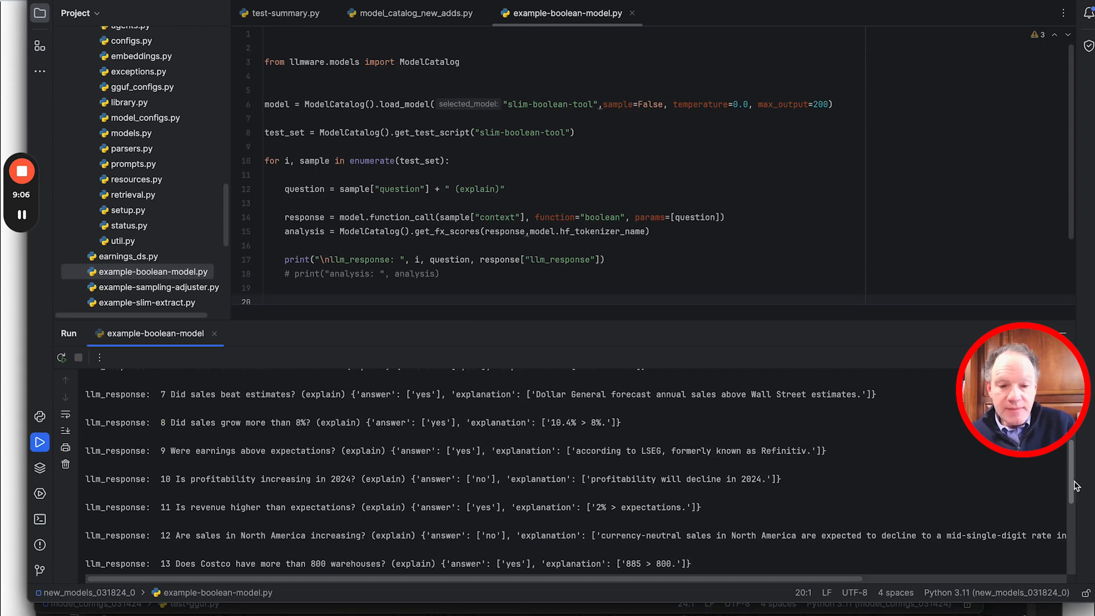
Step: Uncomment the print("analysis: ", analysis) line and rerun example-boolean-model.py
scroll("down", 3)
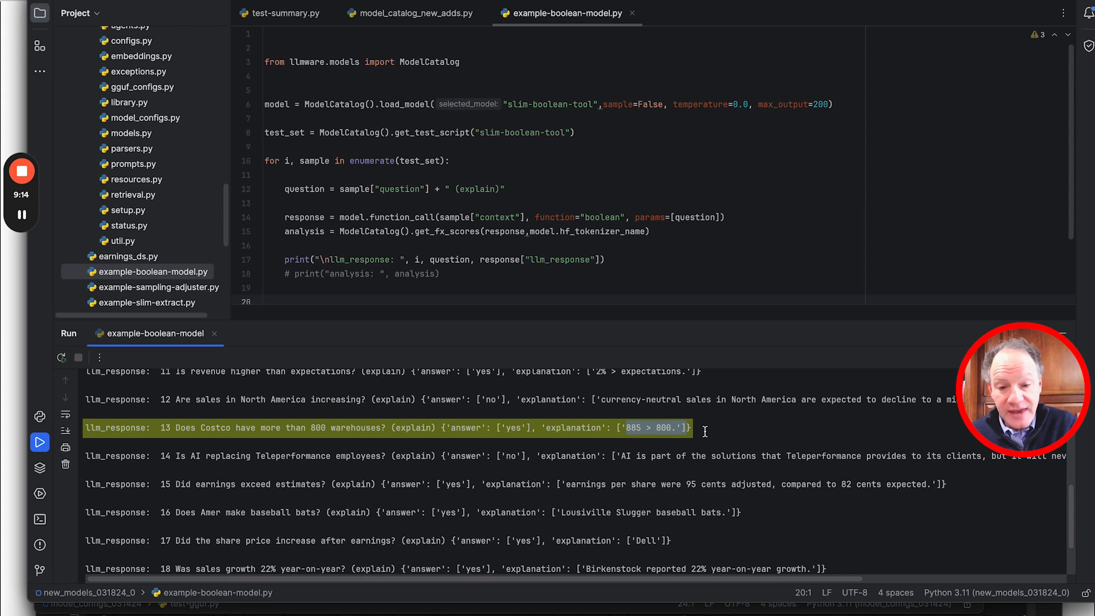
mouse_move(656, 498)
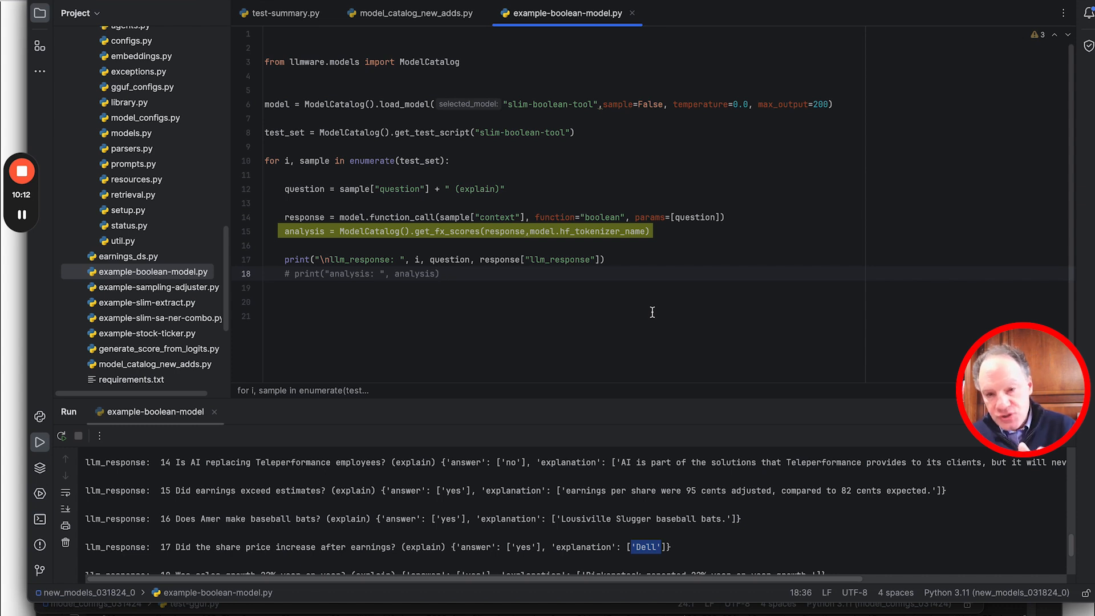
left_click(440, 274)
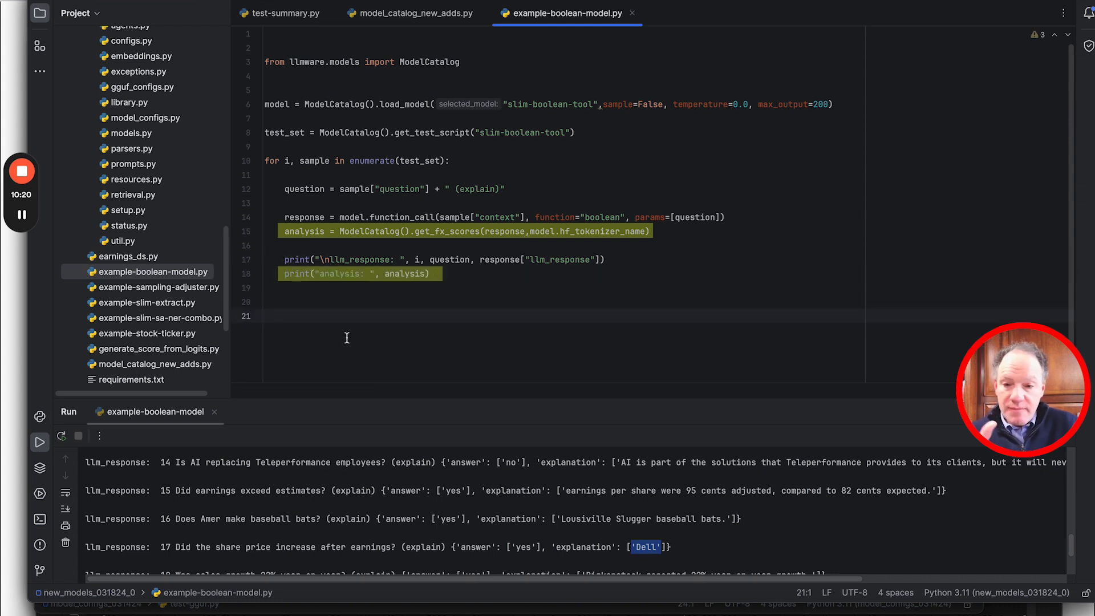
left_click(40, 442)
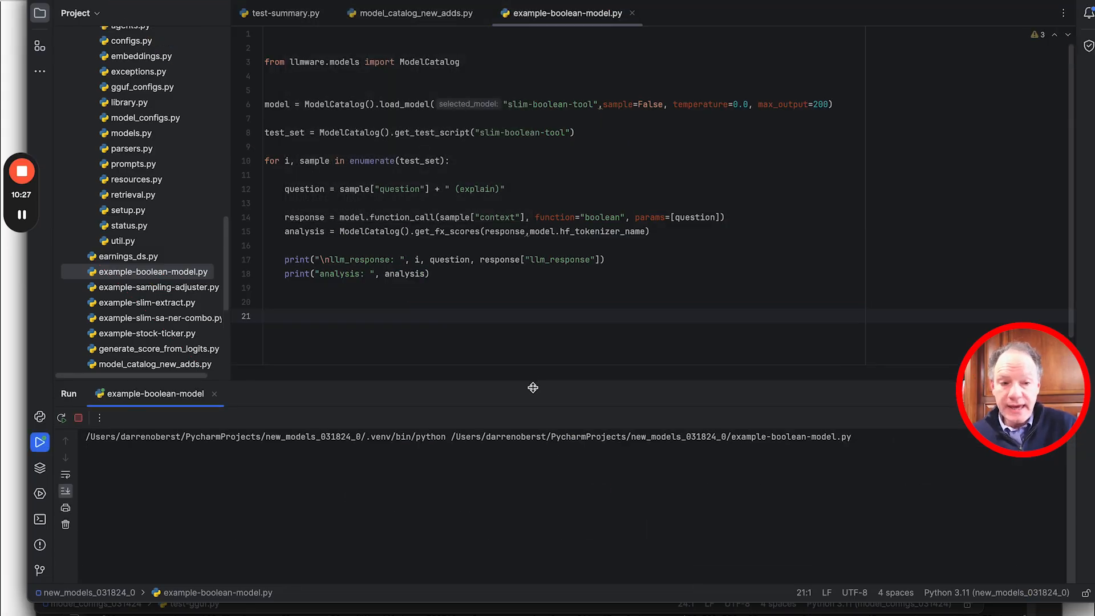
Step: Let the run finish so each llm_response shows its analysis line with answer probabilities and sampling_stats
left_click(40, 442)
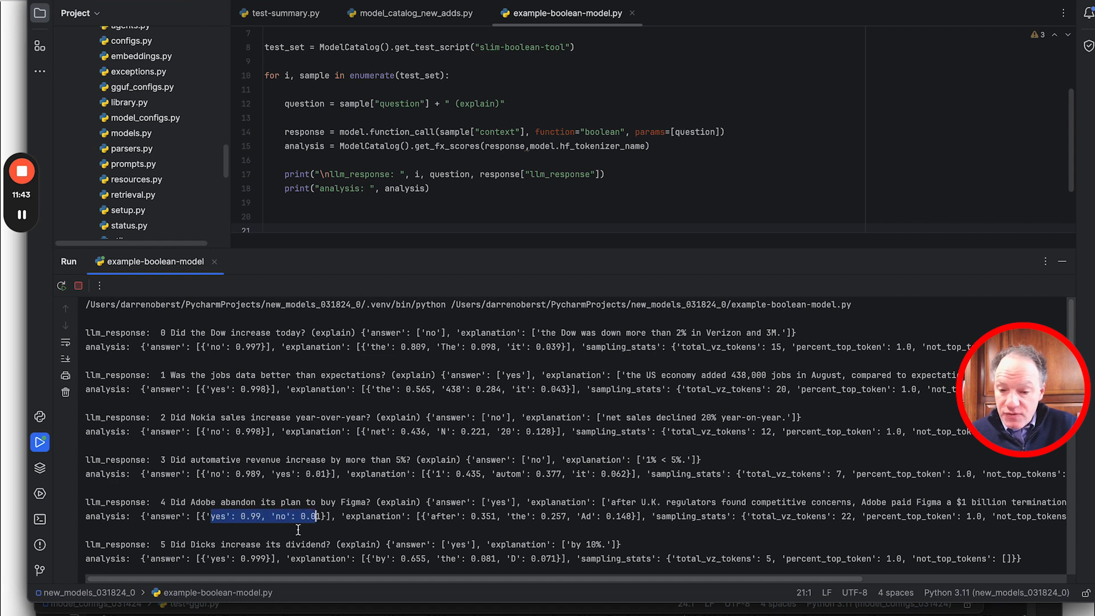
scroll("down", 3)
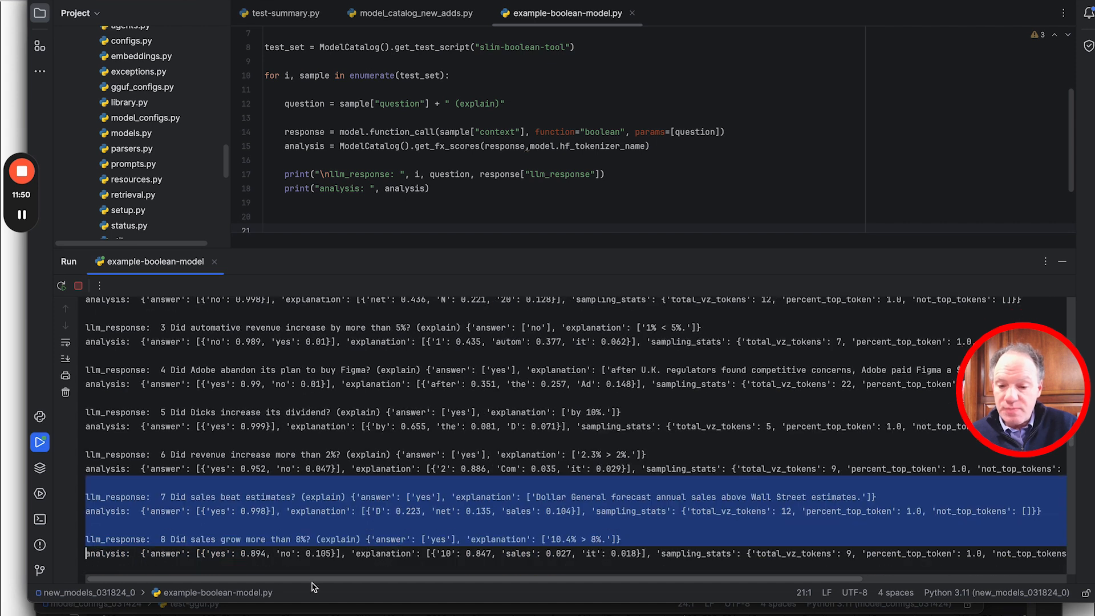
scroll("down", 3)
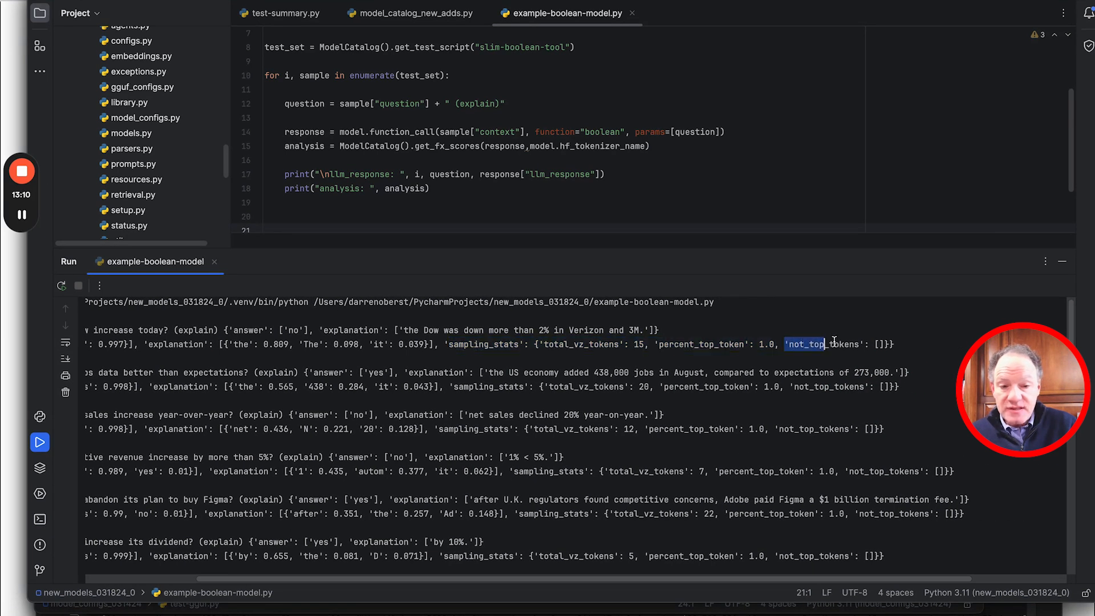
double_click(805, 345)
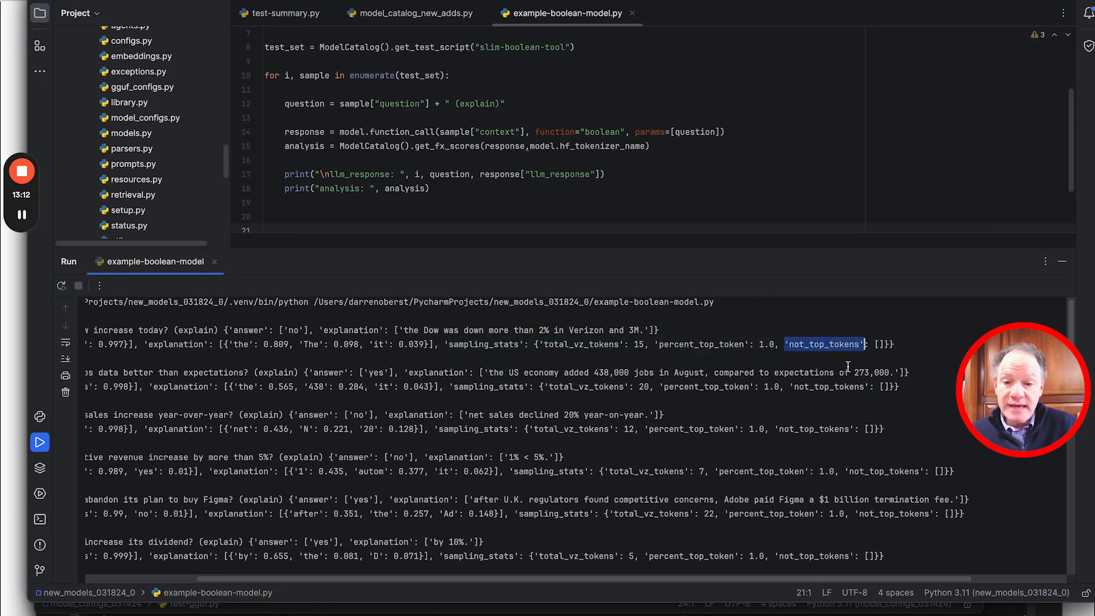